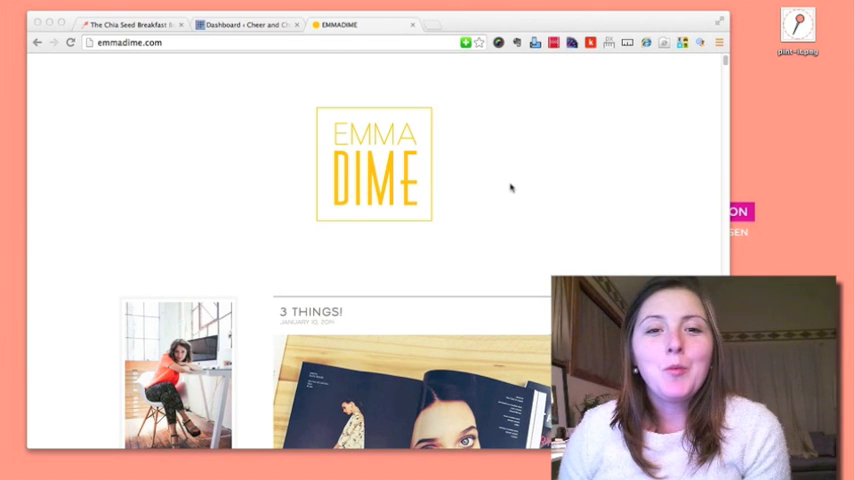
# Start a Pinterest pin from the magazine photo in emmadime.com's 3 THINGS! post, then return to the Cheer and Charm dashboard.
pyautogui.scroll(-3)
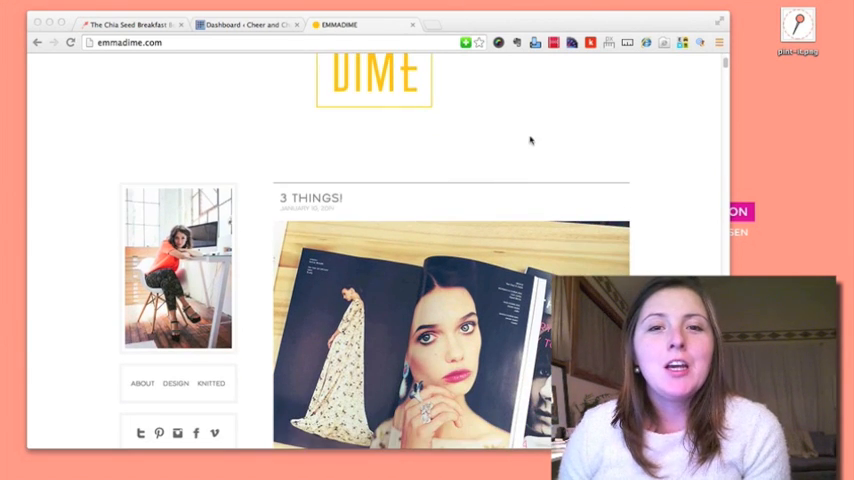
pyautogui.scroll(-3)
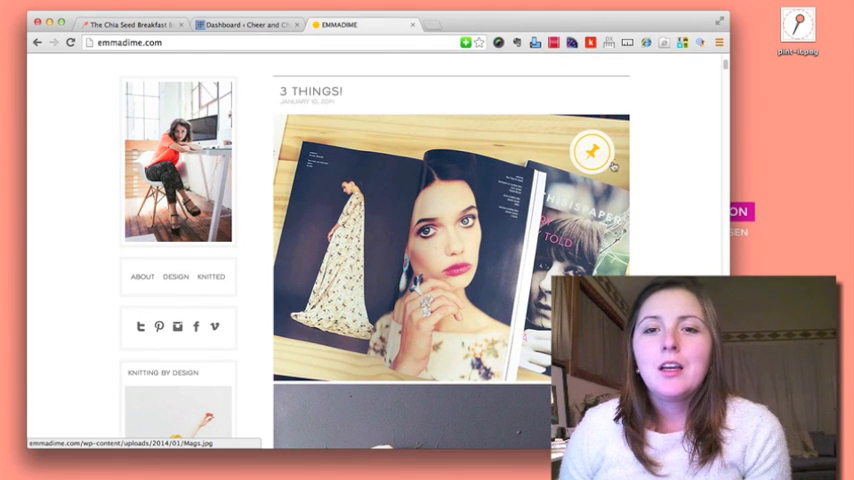
pyautogui.click(586, 152)
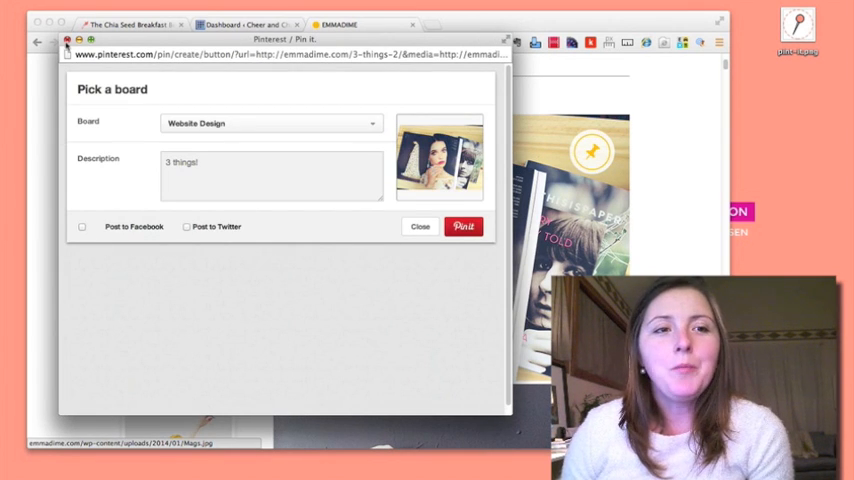
pyautogui.click(420, 226)
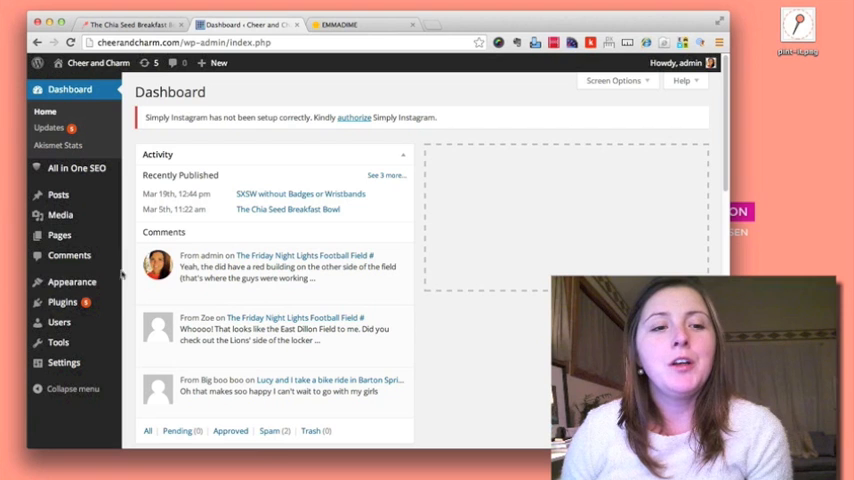
# Search installed plugins for 'jquery' and activate jQuery Pin It Button For Images, then switch to the live post.
pyautogui.click(60, 302)
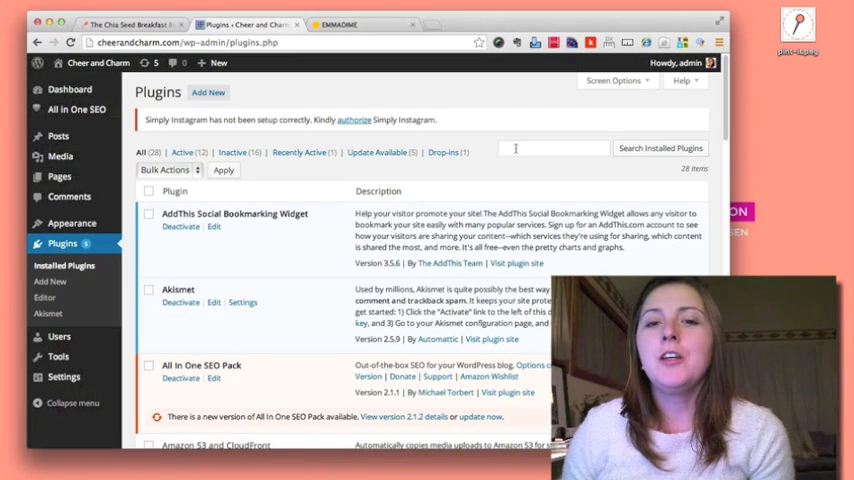
pyautogui.write('jquery Pin It')
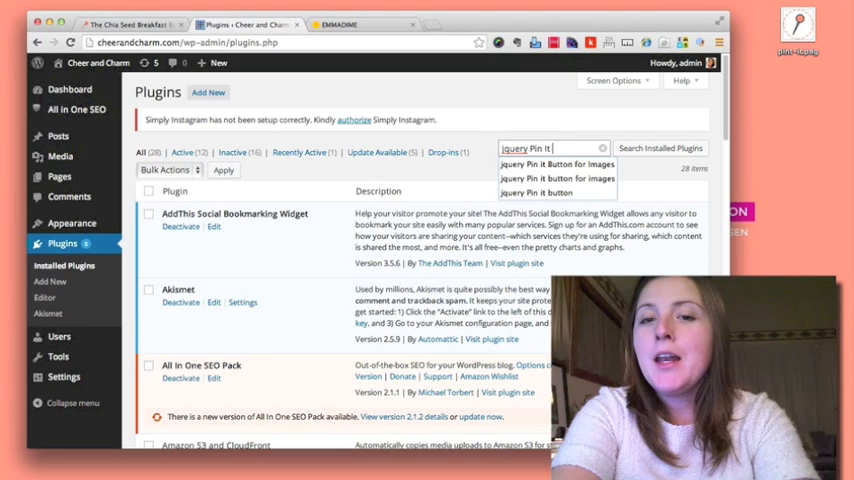
pyautogui.click(556, 178)
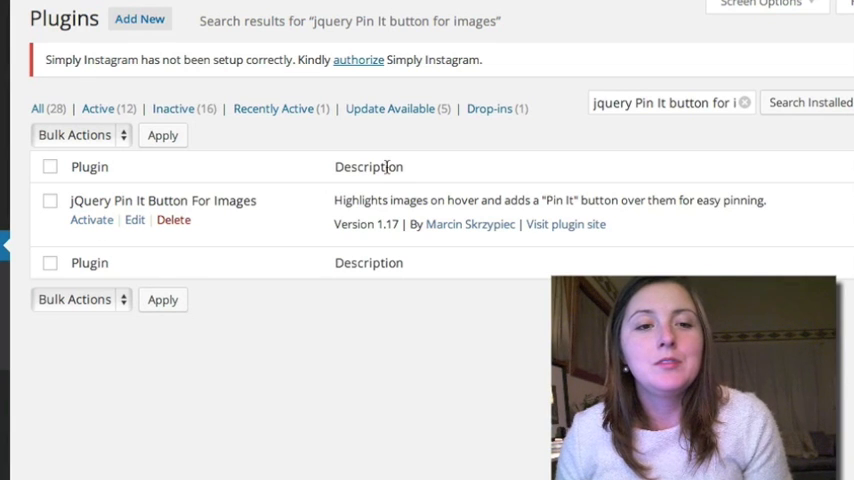
pyautogui.click(92, 220)
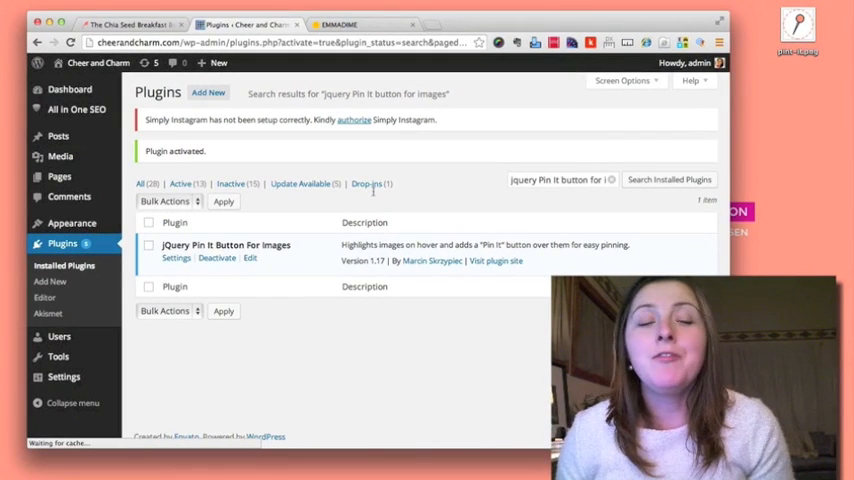
pyautogui.click(130, 22)
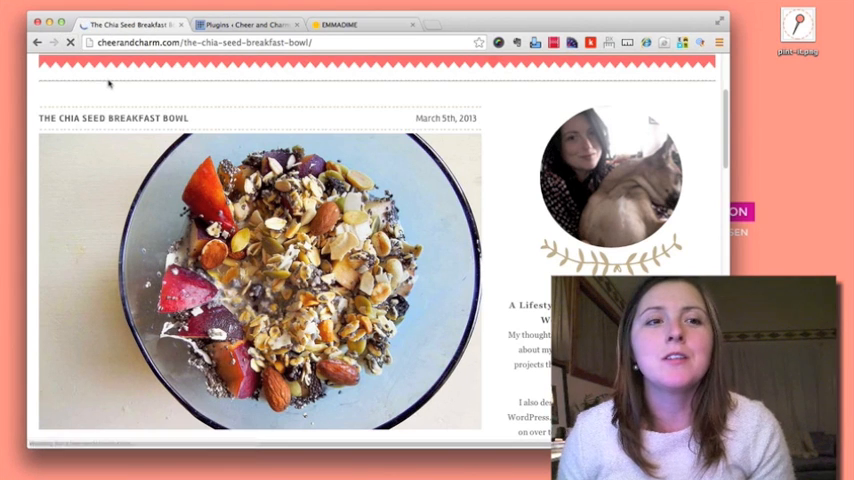
pyautogui.scroll(3)
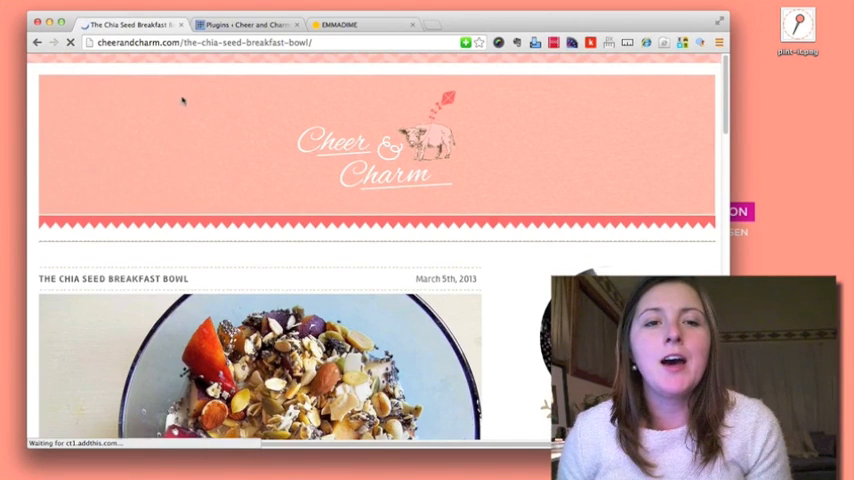
pyautogui.scroll(-3)
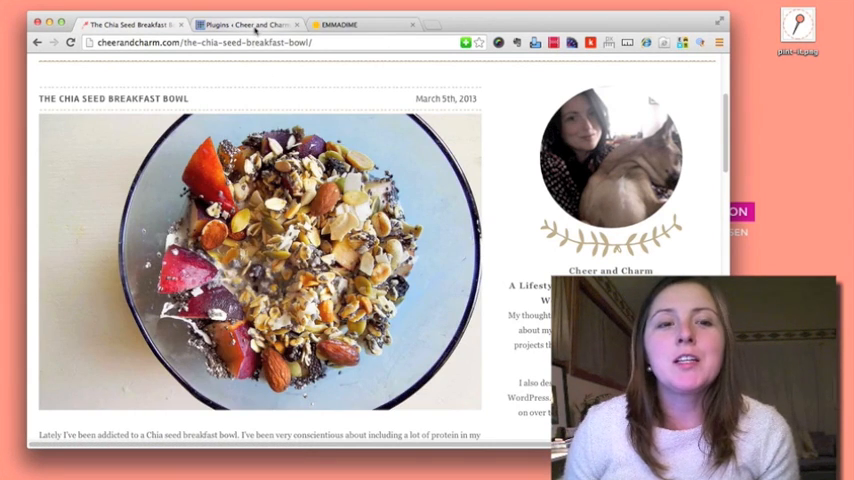
pyautogui.click(250, 24)
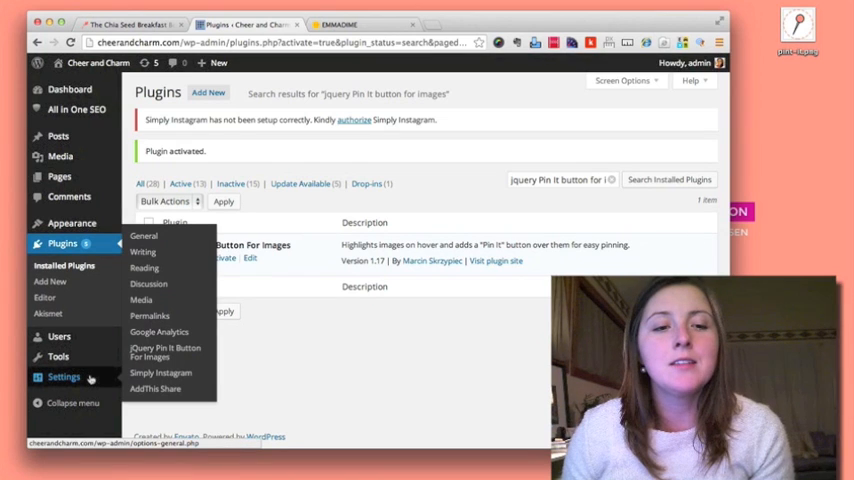
pyautogui.moveTo(164, 352)
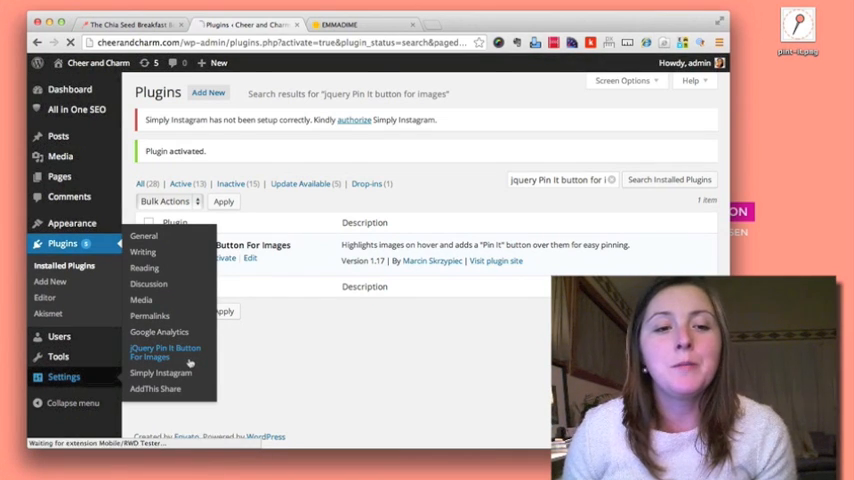
# In the plugin's Visual Settings, enable Use custom image and start choosing it from the media library.
pyautogui.click(164, 352)
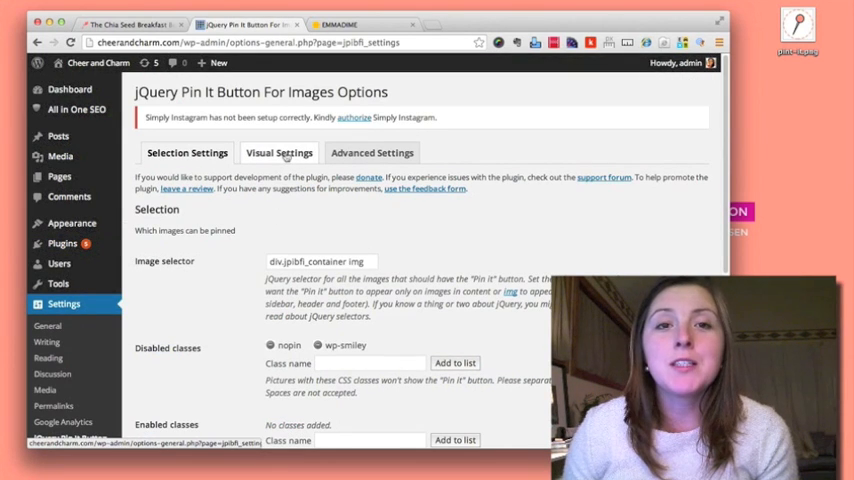
pyautogui.click(280, 152)
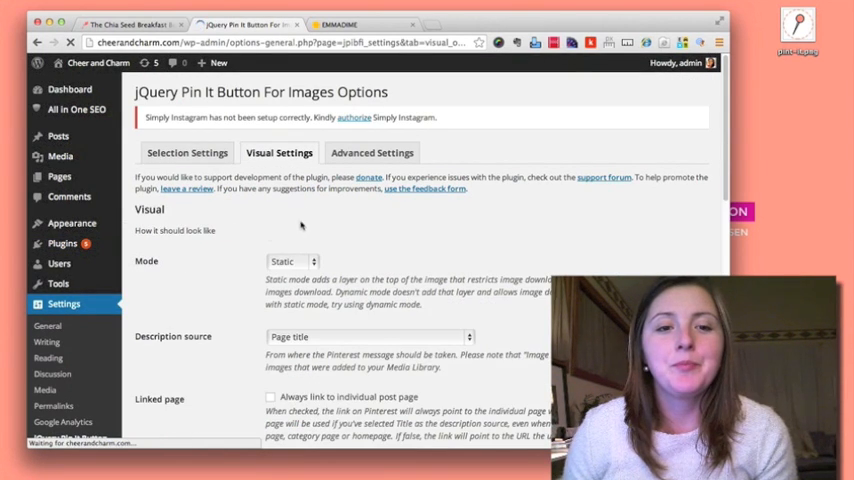
pyautogui.scroll(-3)
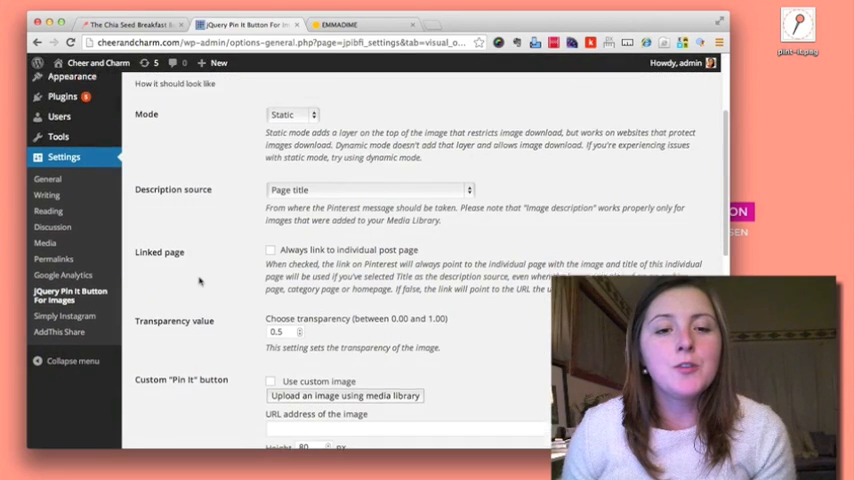
pyautogui.scroll(-3)
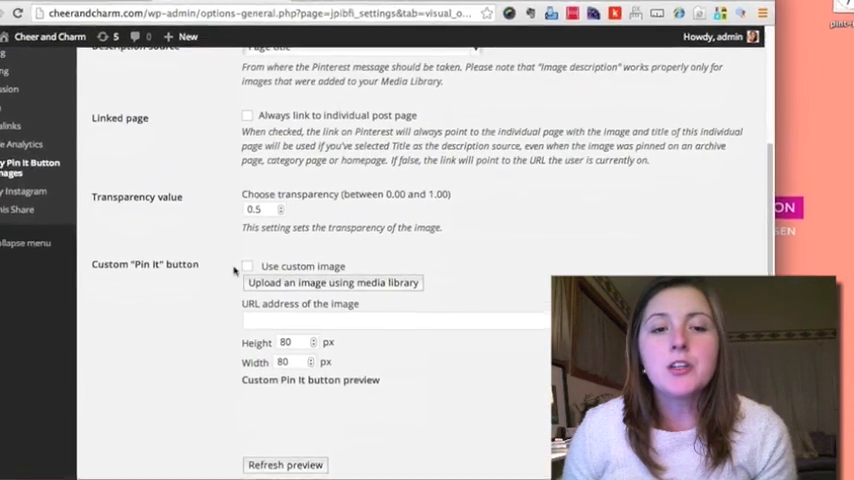
pyautogui.click(248, 266)
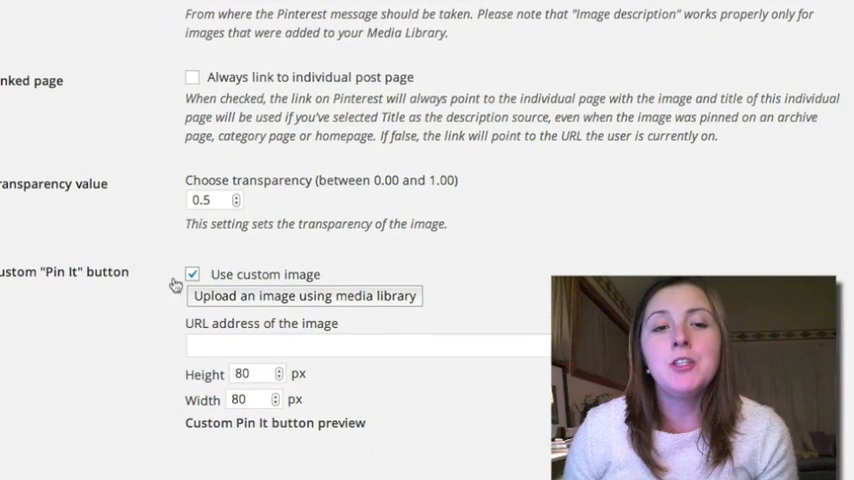
pyautogui.click(304, 296)
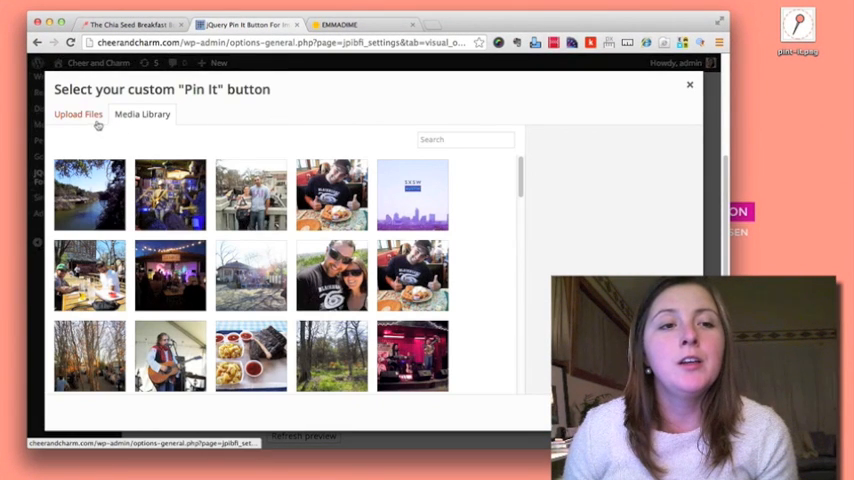
# Upload the pin-it image file by dragging it into the media dialog's drop area.
pyautogui.click(78, 114)
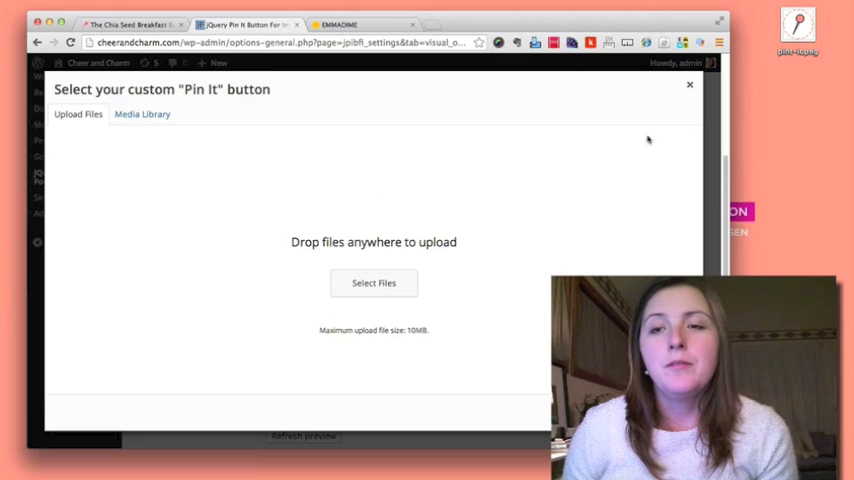
pyautogui.moveTo(796, 30); pyautogui.dragTo(440, 210)
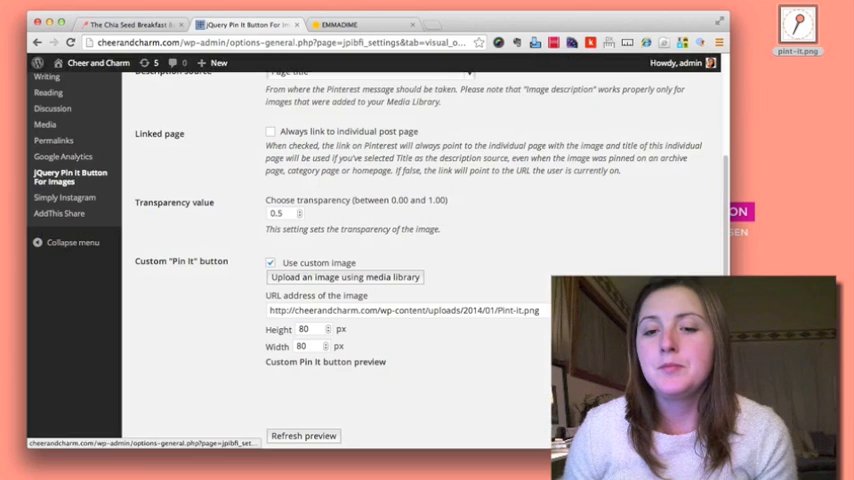
# Save the Visual Settings with Pin-it.png as the custom button and switch back to the live post.
pyautogui.scroll(-3)
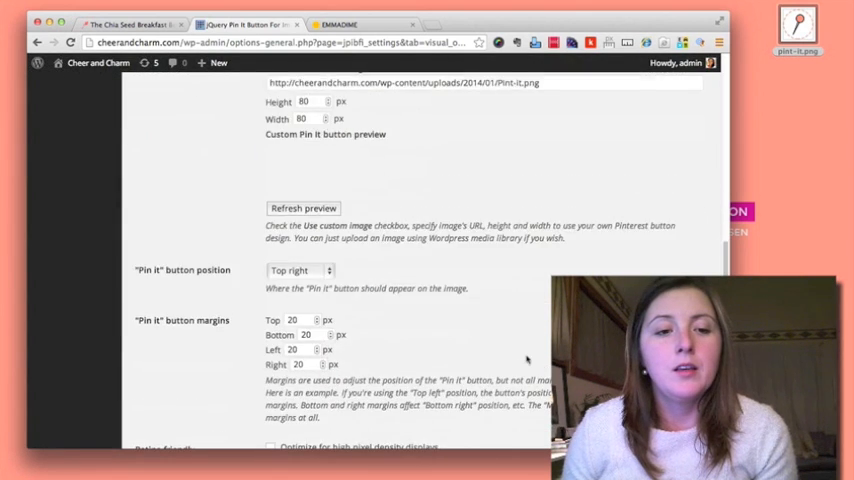
pyautogui.scroll(-3)
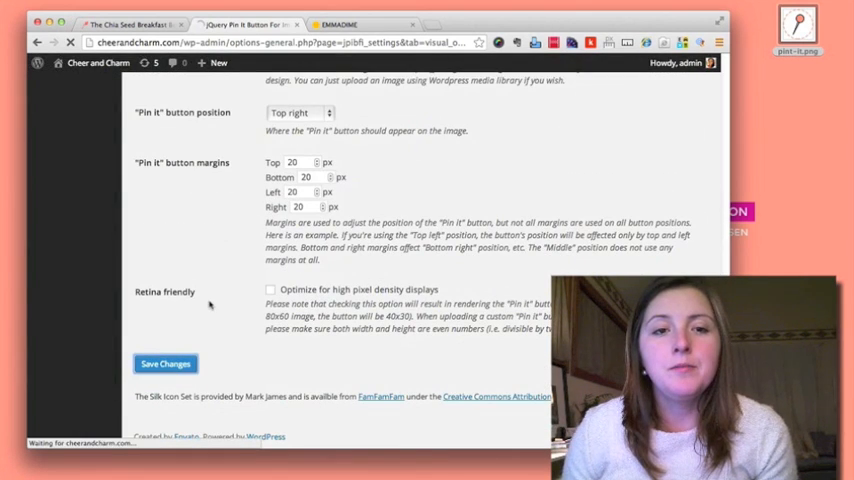
pyautogui.click(164, 364)
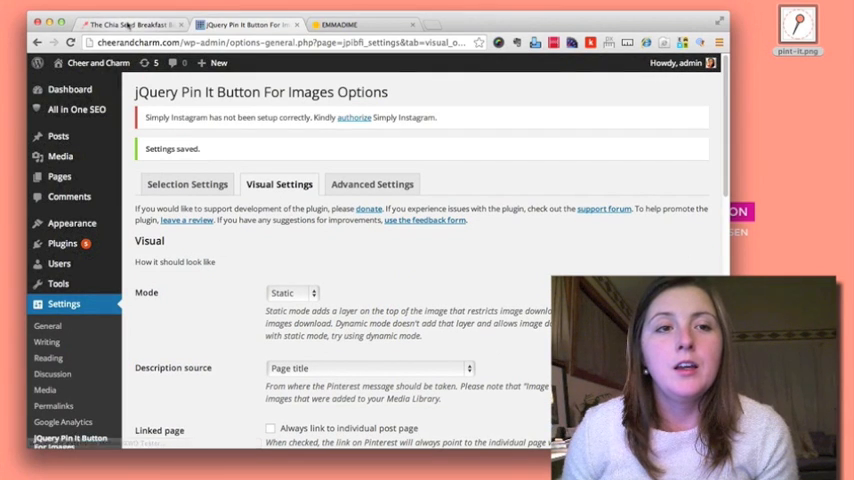
pyautogui.click(128, 20)
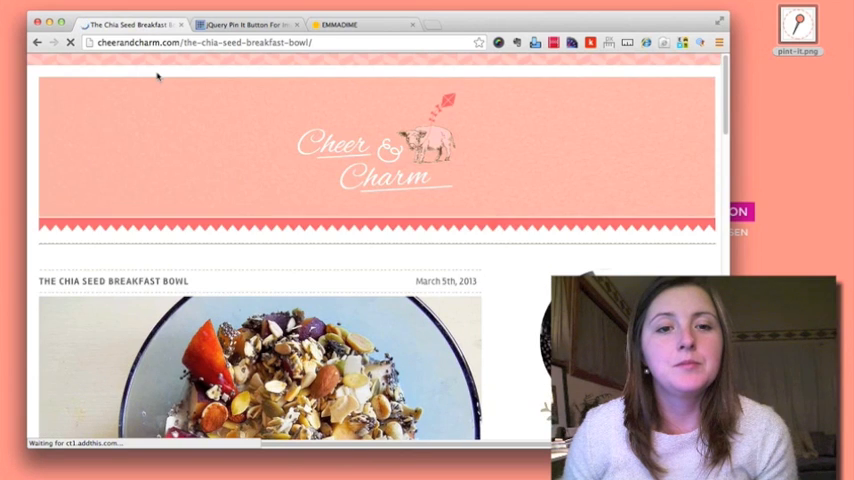
# Hover the chia seed bowl photo and start a Pinterest pin via its custom Pin It button.
pyautogui.scroll(-3)
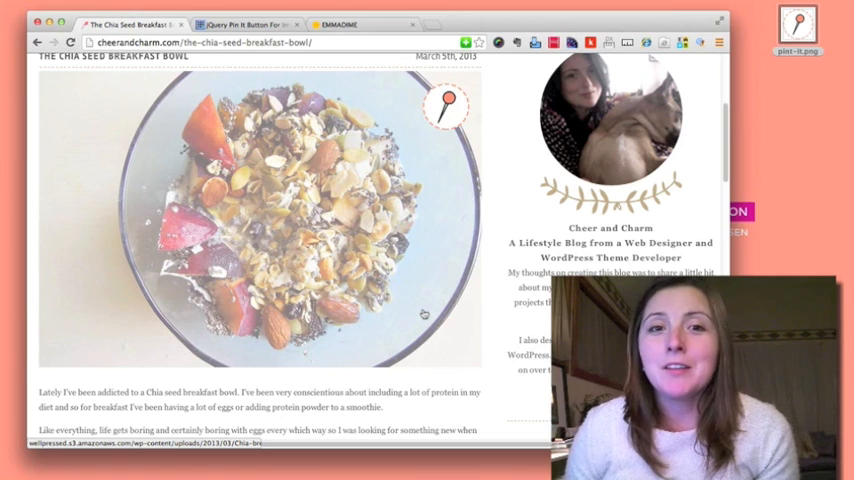
pyautogui.click(442, 104)
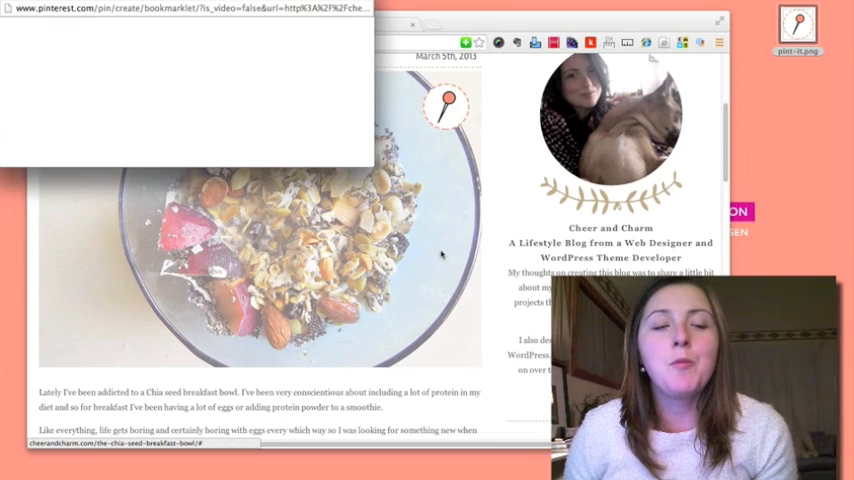